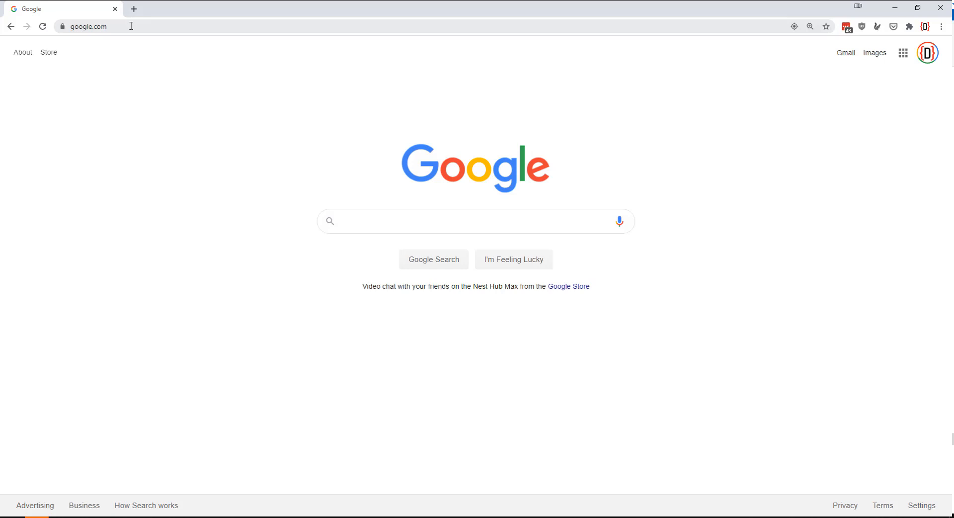
{"action": "type", "text": "https://remotedesktop.google.com/"}
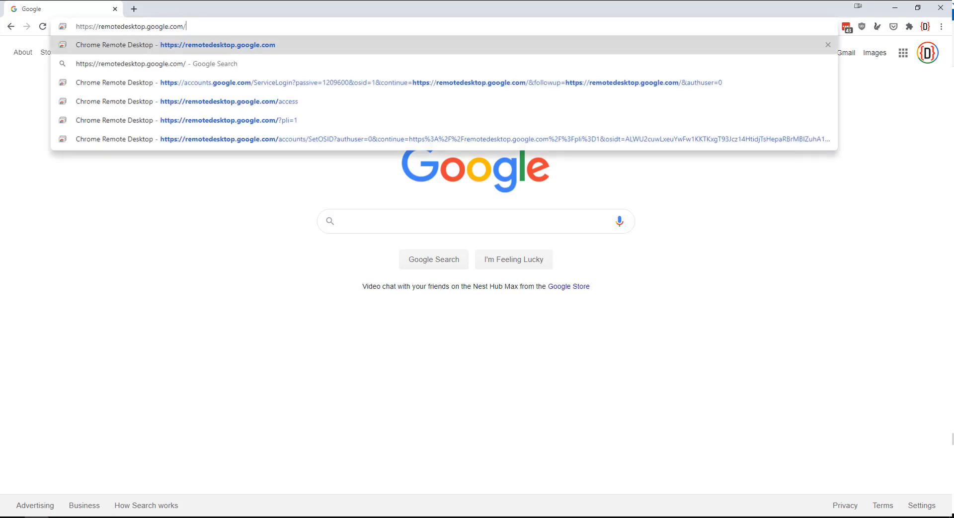
{"action": "left_click", "coordinate": [228, 101]}
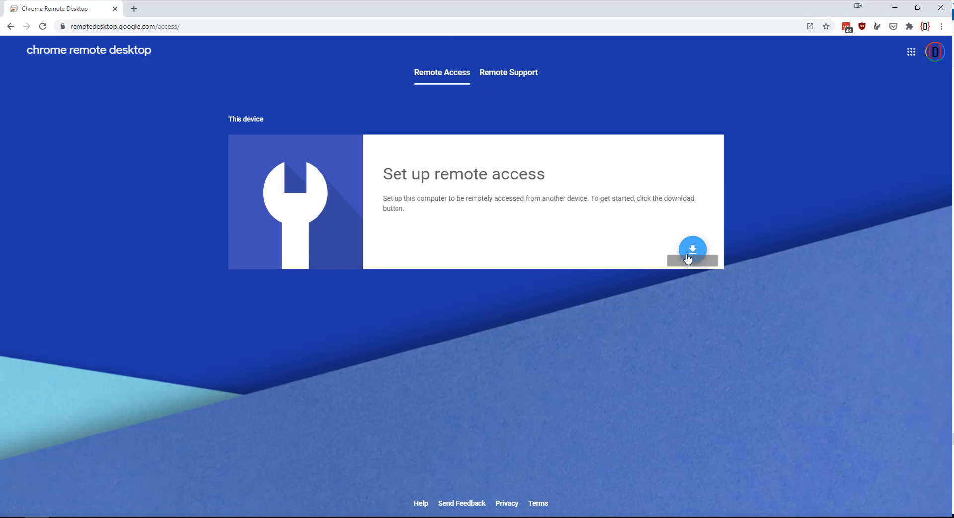
{"action": "mouse_move", "coordinate": [692, 251]}
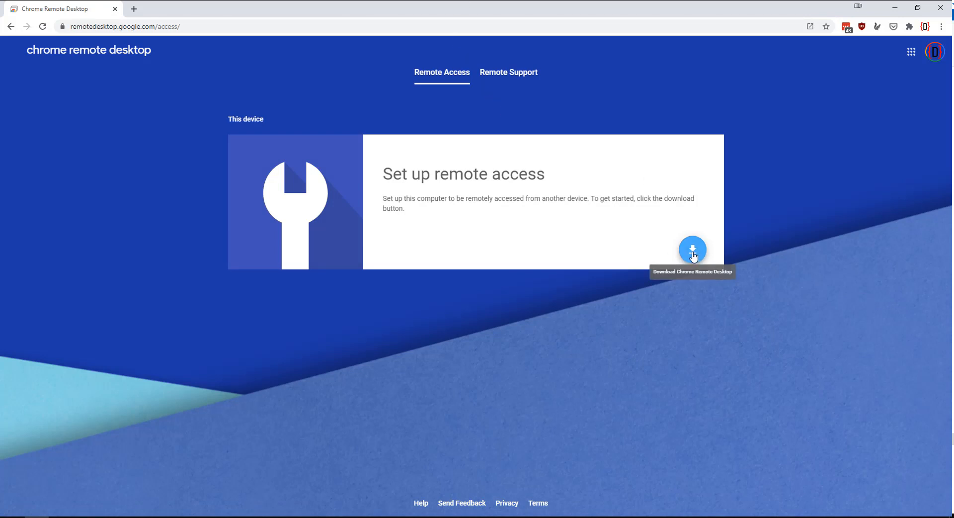
- Download and add the Chrome Remote Desktop extension, confirming the install
{"action": "left_click", "coordinate": [692, 250]}
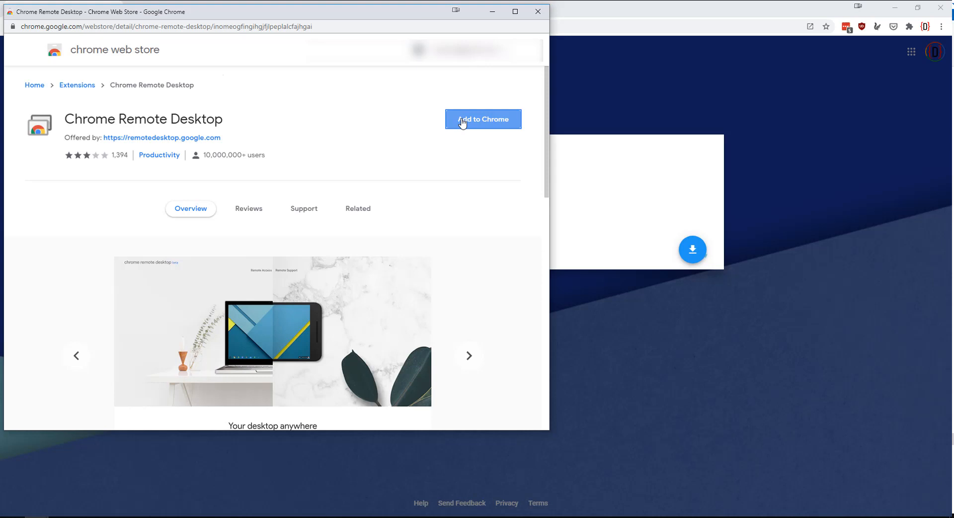
{"action": "left_click", "coordinate": [483, 118]}
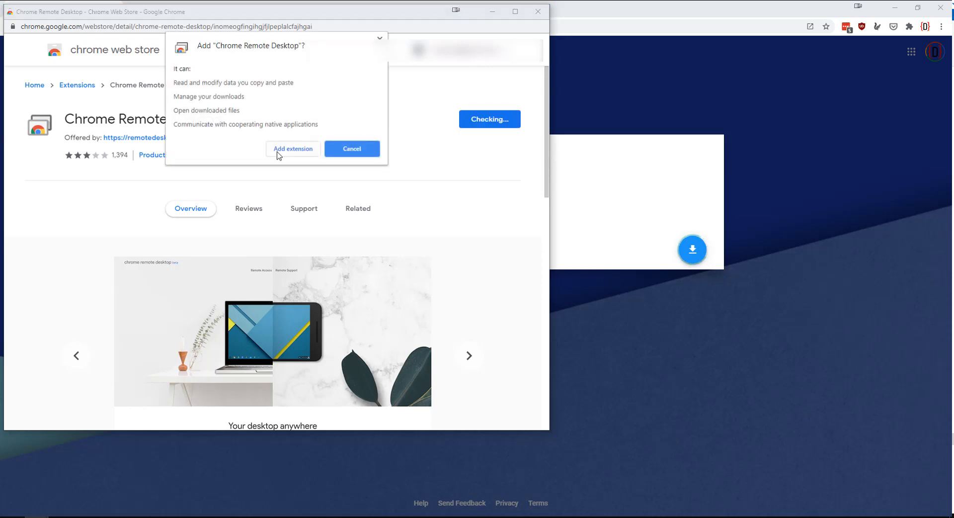
{"action": "left_click", "coordinate": [293, 148]}
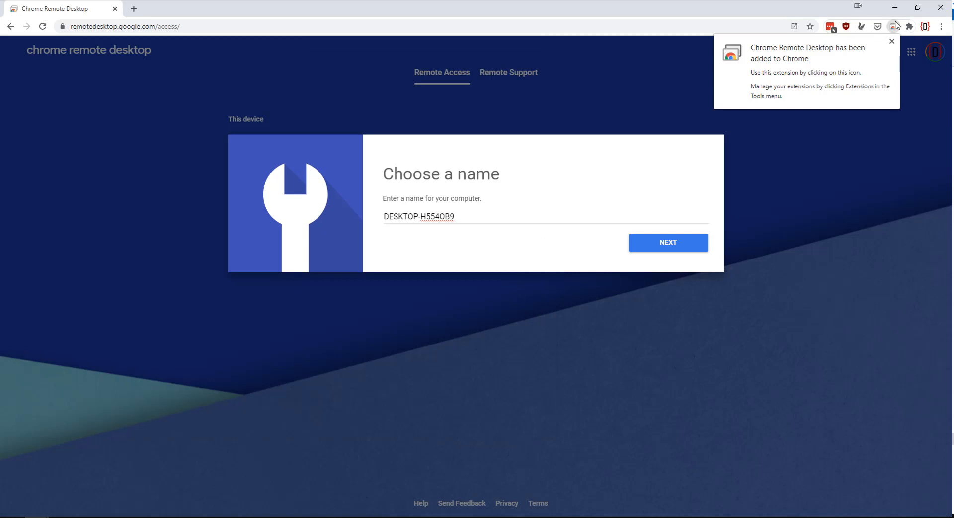
{"action": "mouse_move", "coordinate": [892, 26]}
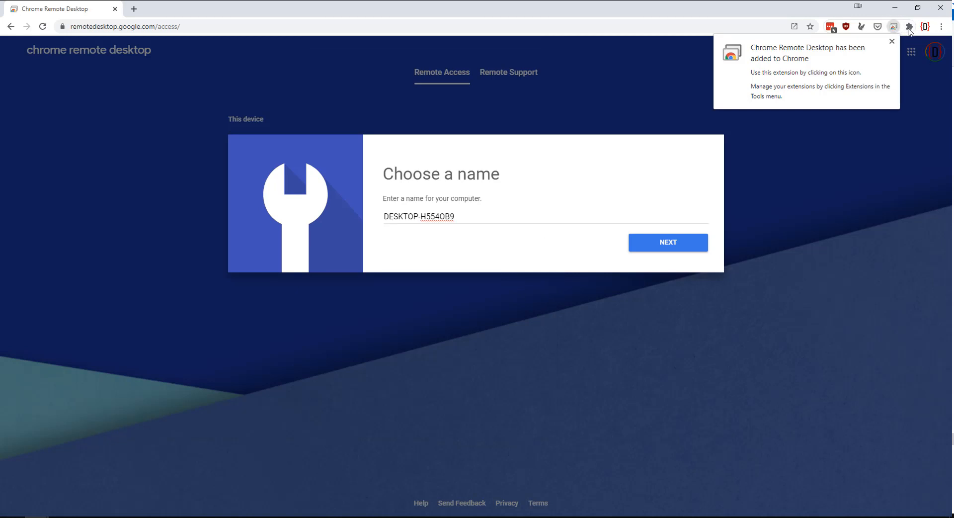
{"action": "mouse_move", "coordinate": [854, 99]}
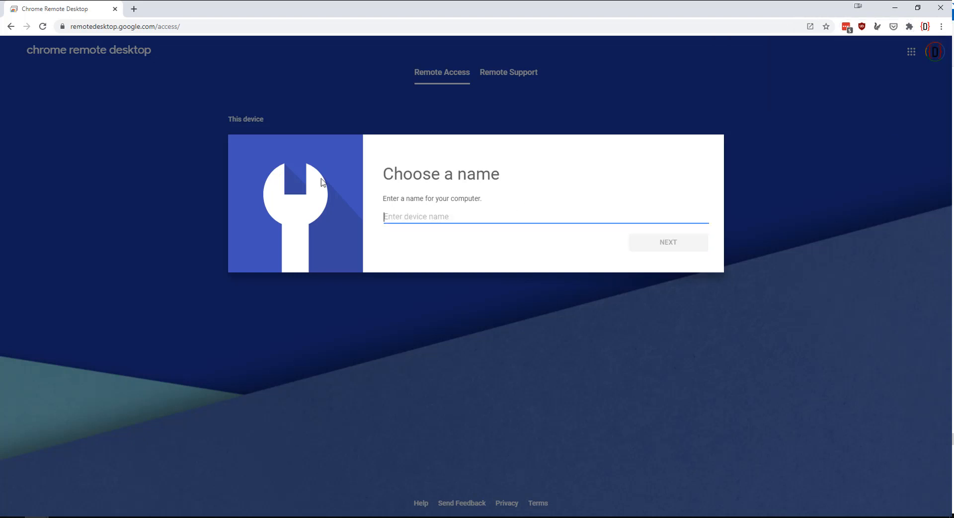
- Name this computer 'AnotherMaker' and continue to the PIN step
{"action": "type", "text": "Another"}
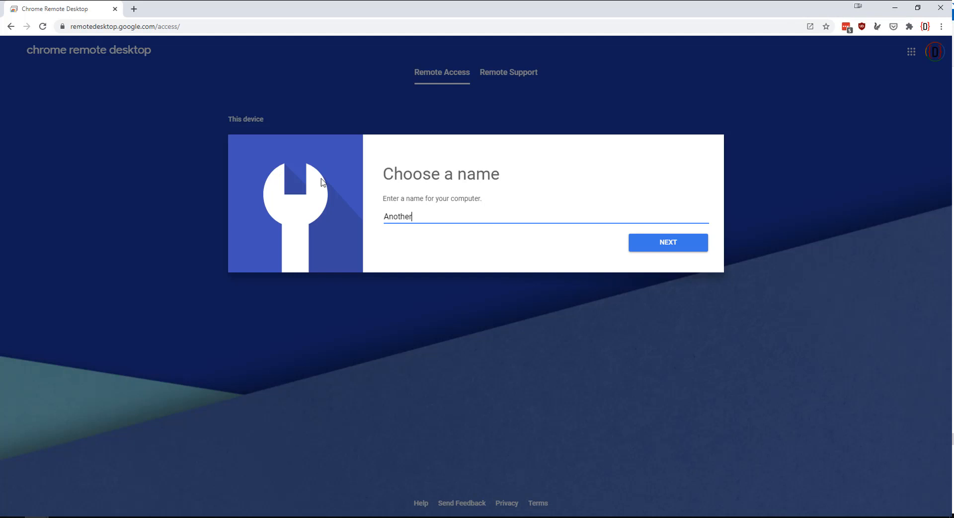
{"action": "type", "text": "Maker"}
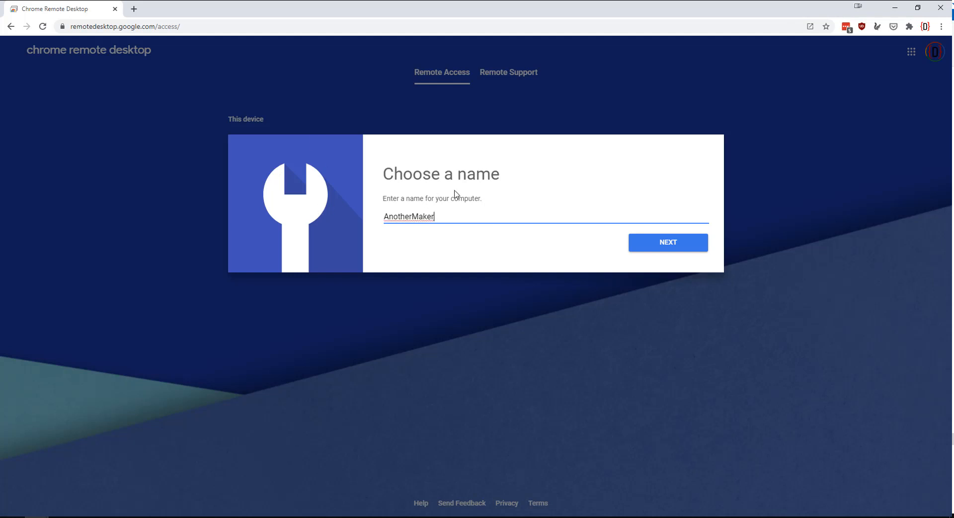
{"action": "left_click", "coordinate": [668, 241]}
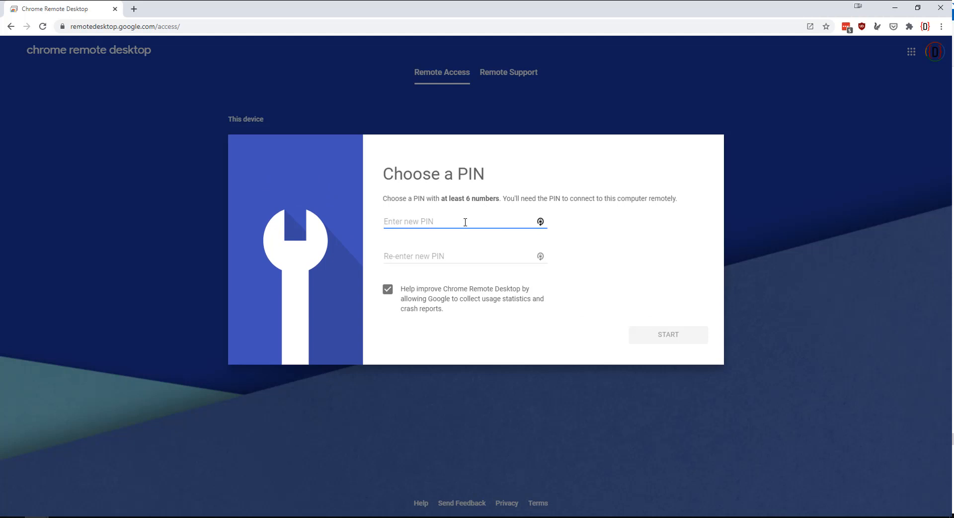
{"action": "mouse_move", "coordinate": [475, 216]}
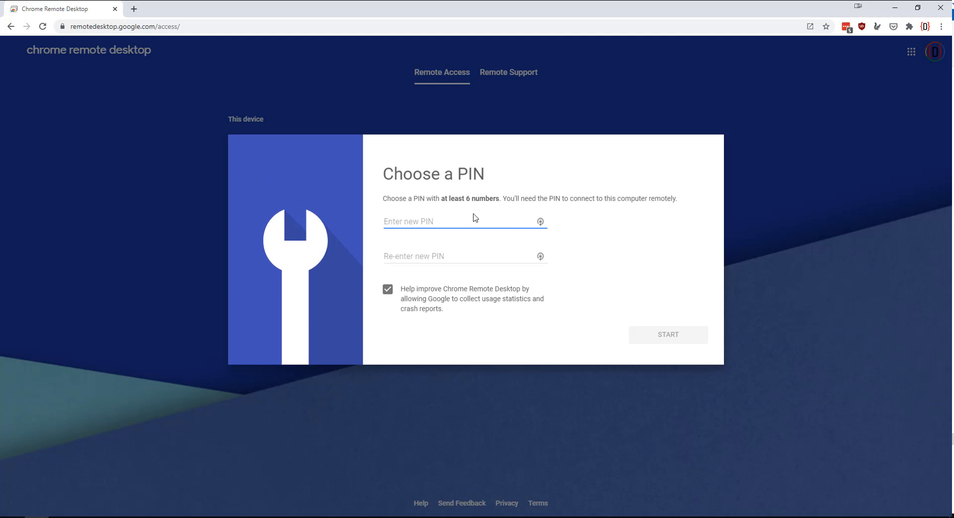
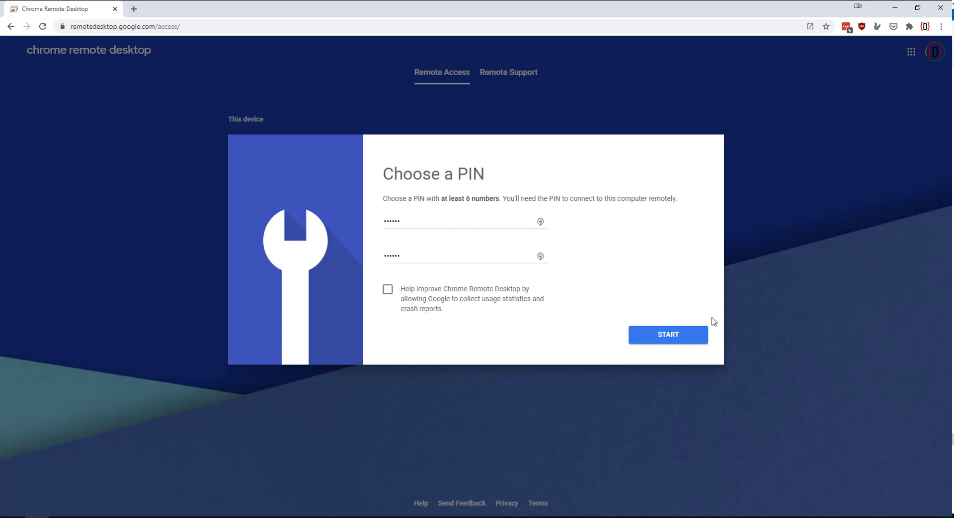
{"action": "left_click", "coordinate": [668, 334]}
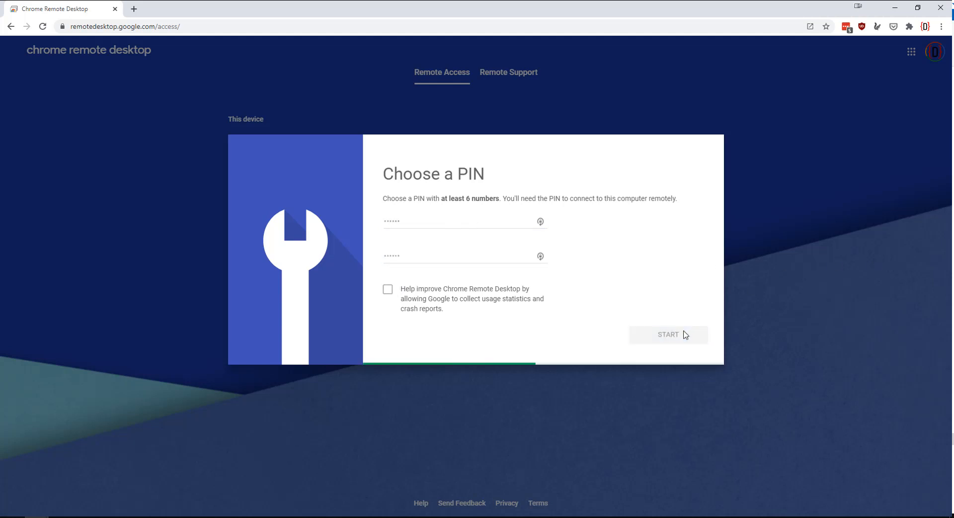
{"action": "left_click", "coordinate": [668, 334]}
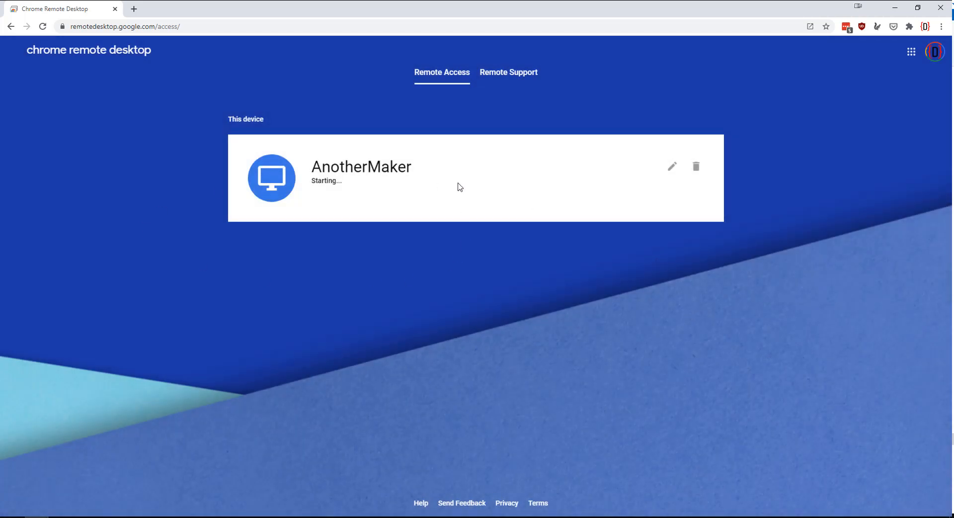
{"action": "mouse_move", "coordinate": [453, 196]}
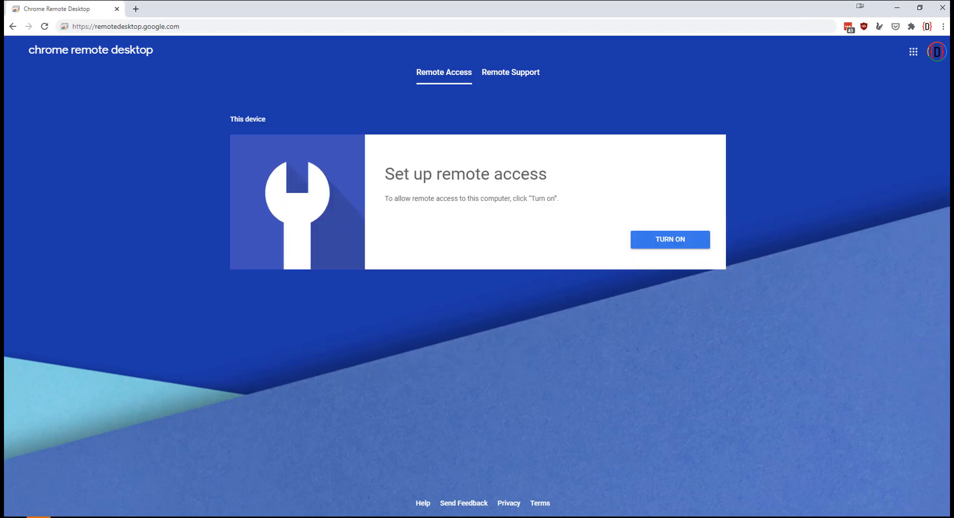
{"action": "mouse_move", "coordinate": [523, 75]}
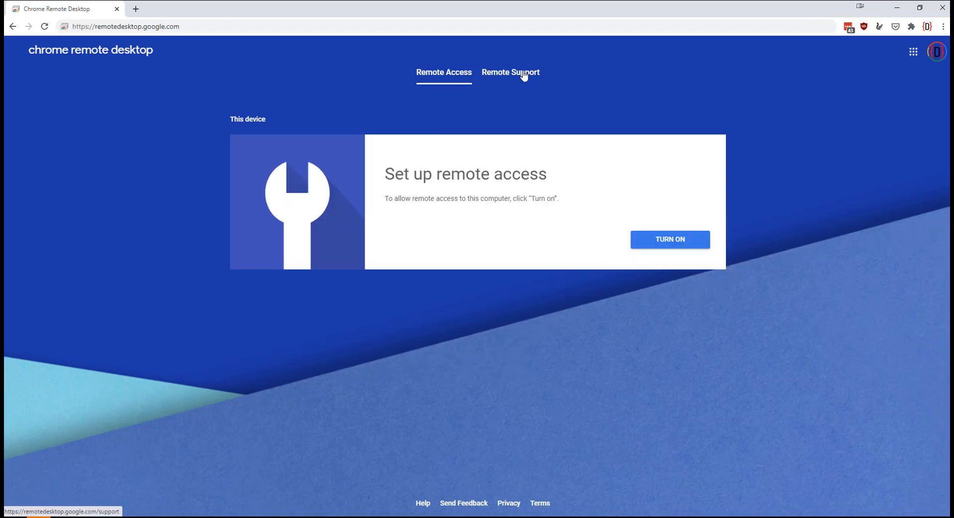
- Switch to Remote Support and request a one-time code under Get Support
{"action": "left_click", "coordinate": [511, 71]}
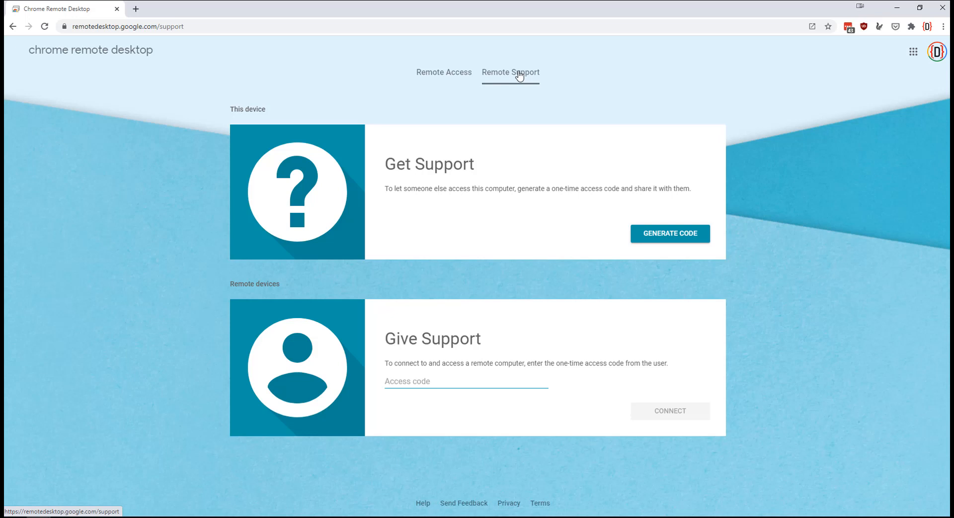
{"action": "mouse_move", "coordinate": [484, 260]}
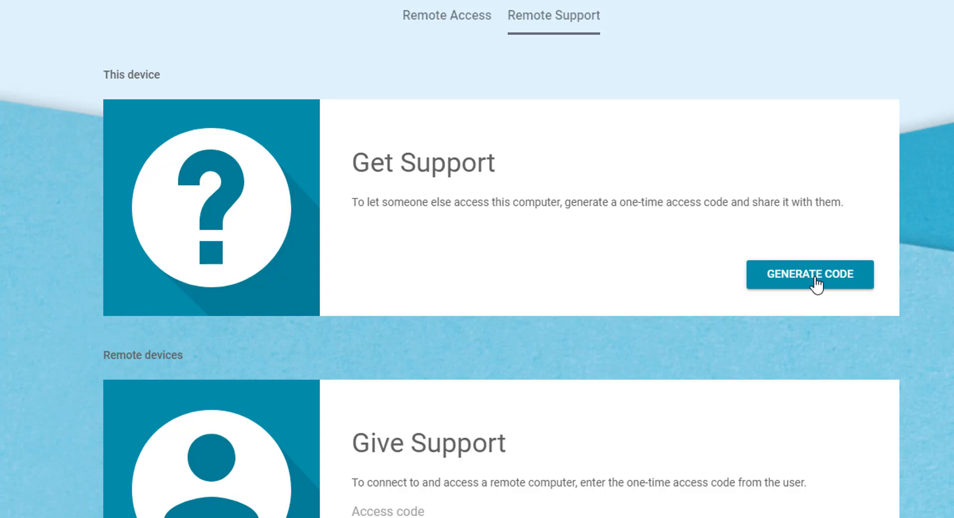
{"action": "left_click", "coordinate": [810, 274]}
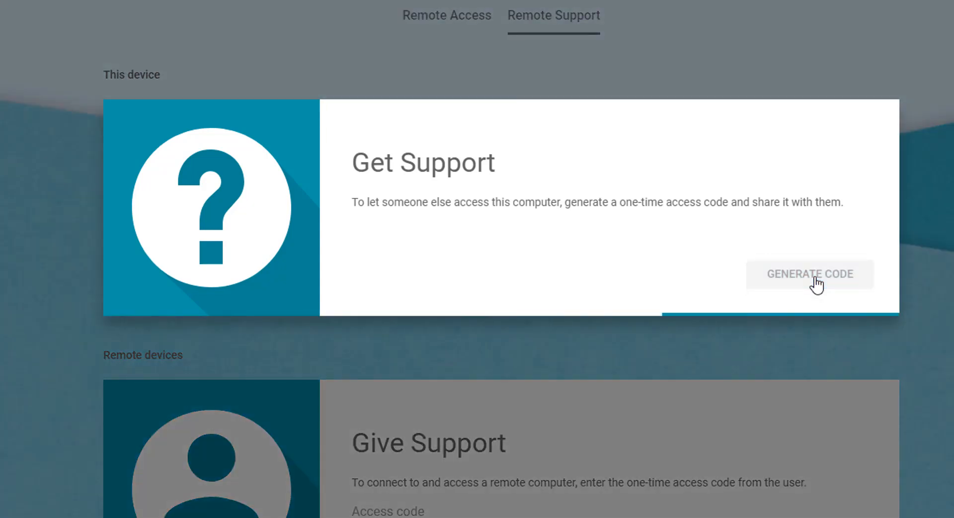
{"action": "left_click", "coordinate": [810, 273]}
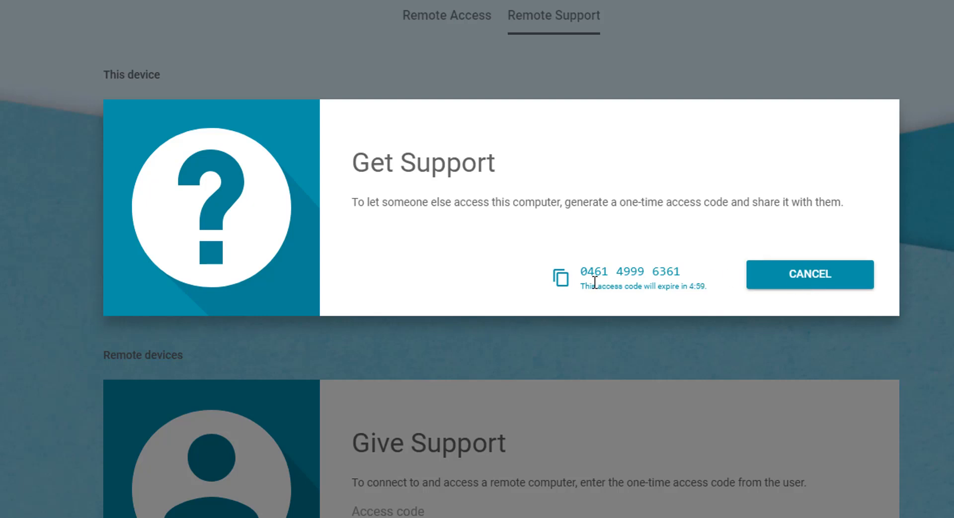
{"action": "mouse_move", "coordinate": [600, 292]}
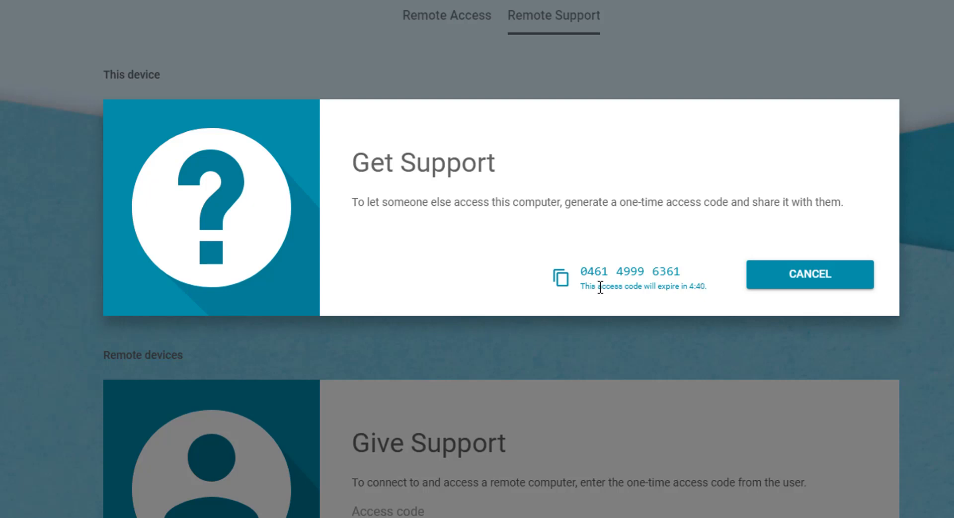
{"action": "mouse_move", "coordinate": [688, 283]}
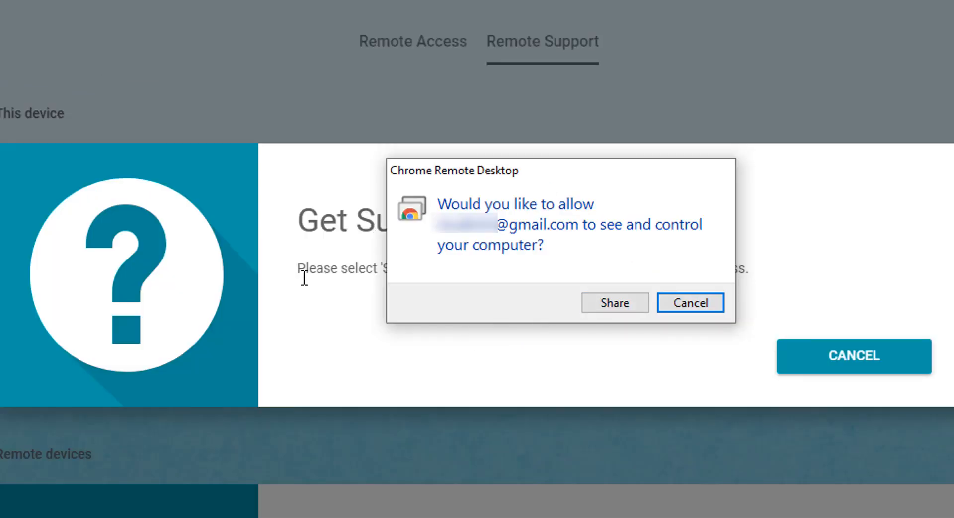
{"action": "mouse_move", "coordinate": [532, 228]}
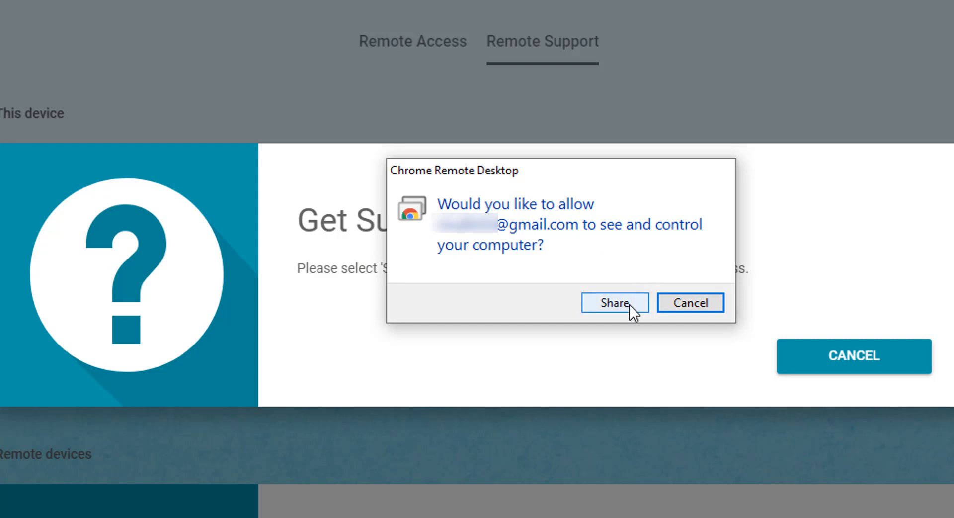
- Approve sharing so the helper can see and control this computer
{"action": "left_click", "coordinate": [614, 302]}
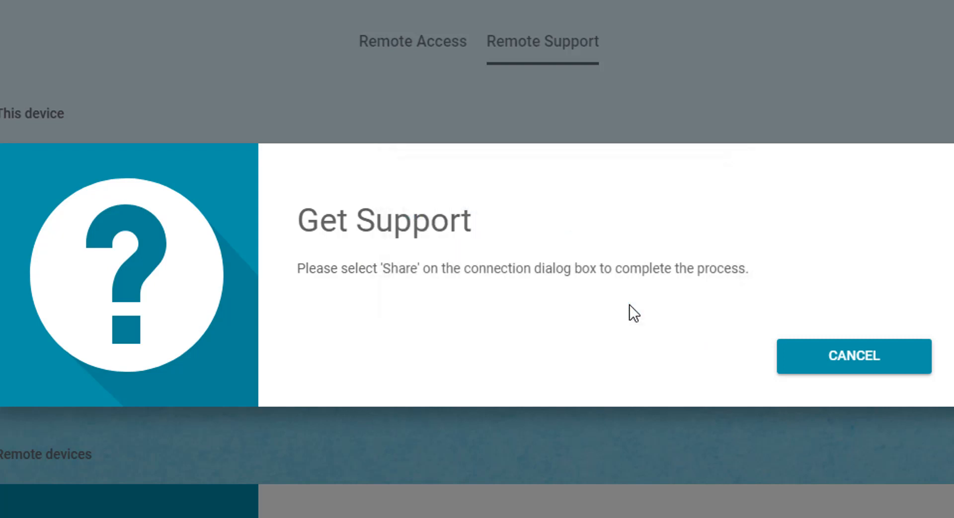